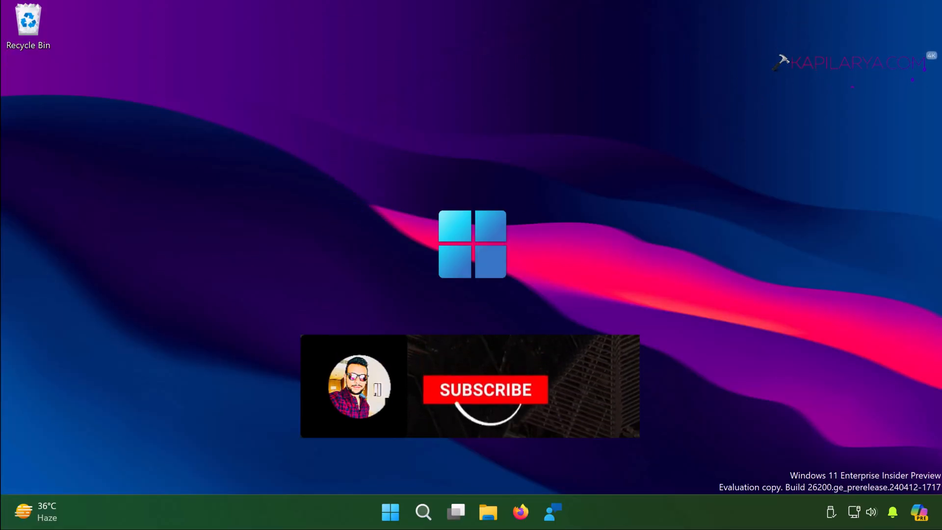
Restart the Windows Explorer process from Task Manager, then minimize Task Manager.
left_click(485, 390)
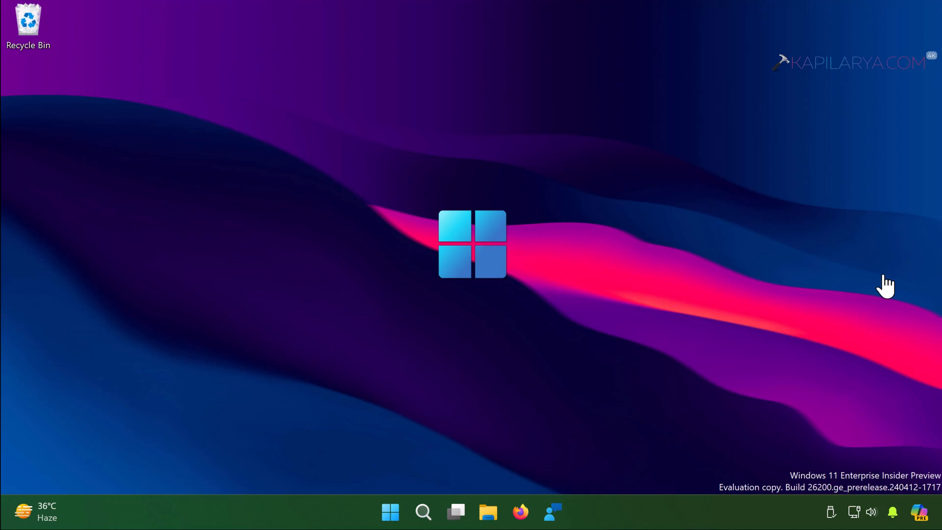
mouse_move(829, 491)
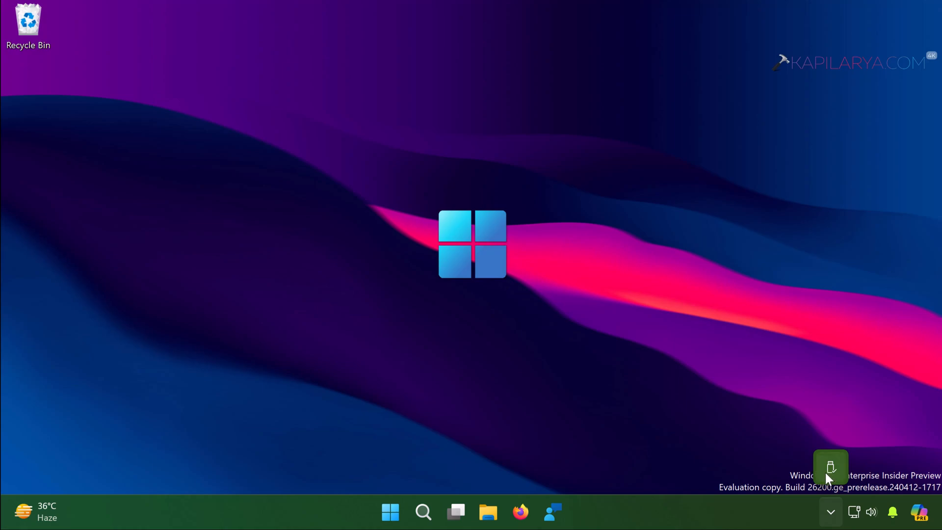
mouse_move(831, 467)
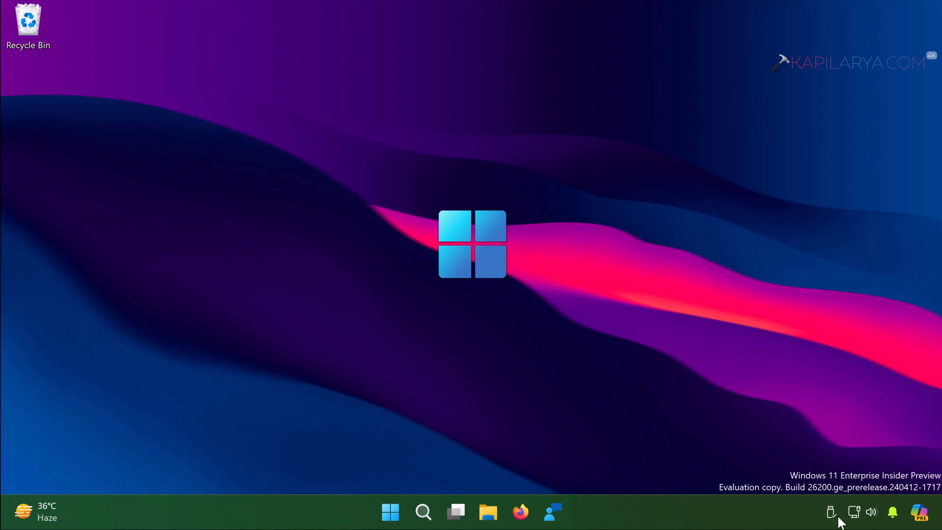
mouse_move(758, 507)
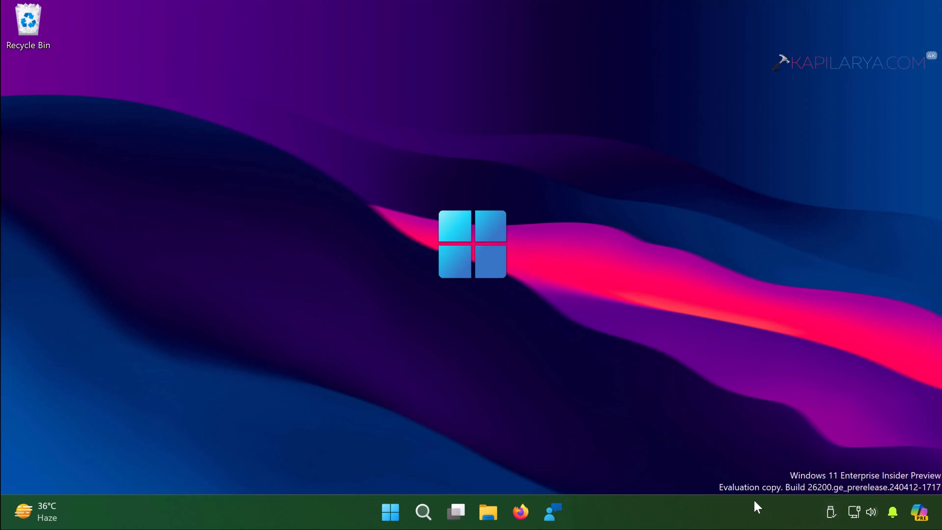
mouse_move(744, 461)
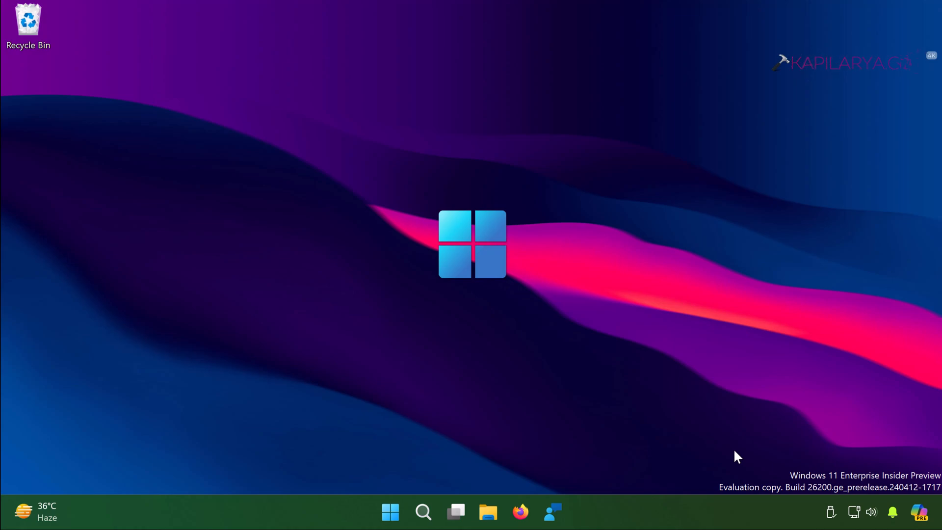
mouse_move(516, 311)
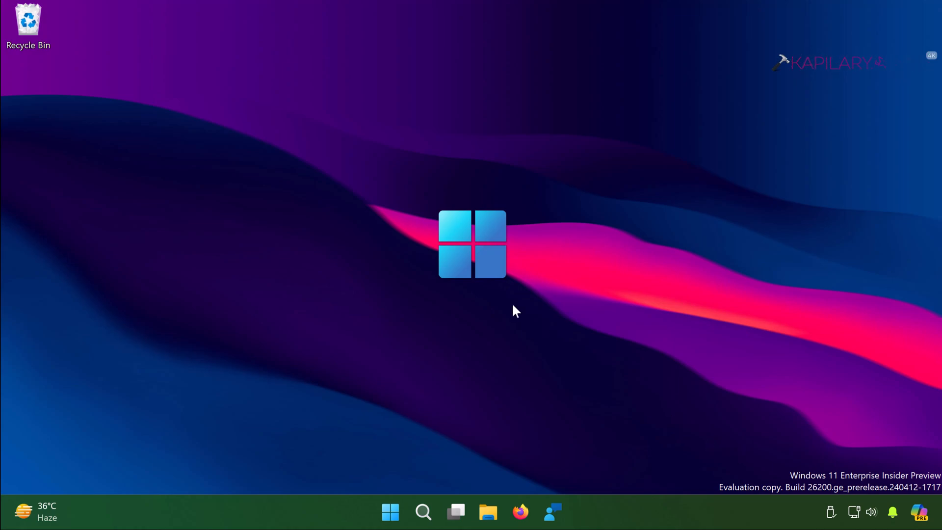
mouse_move(656, 508)
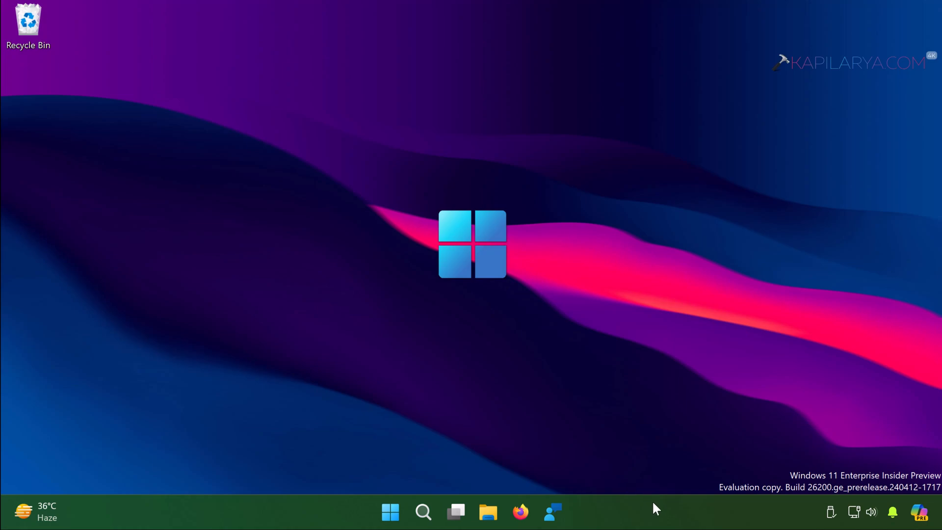
mouse_move(695, 465)
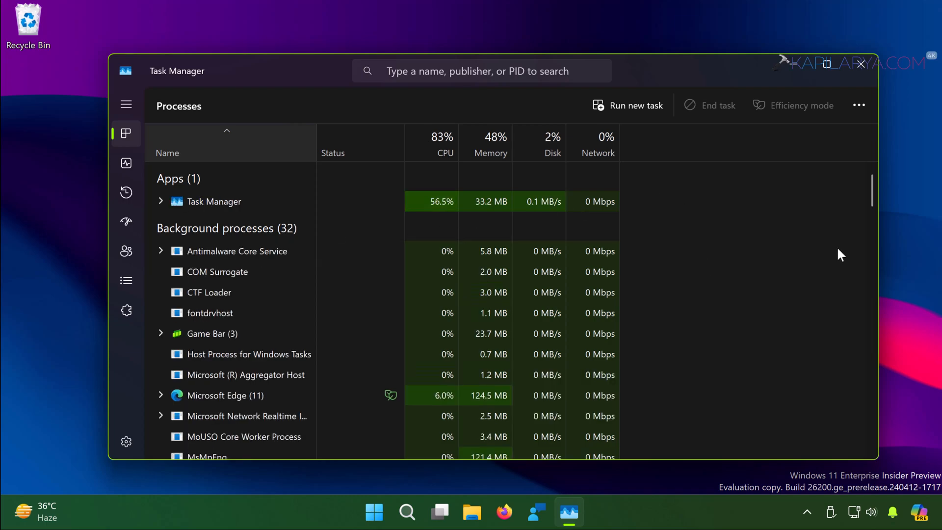
scroll("down", 3)
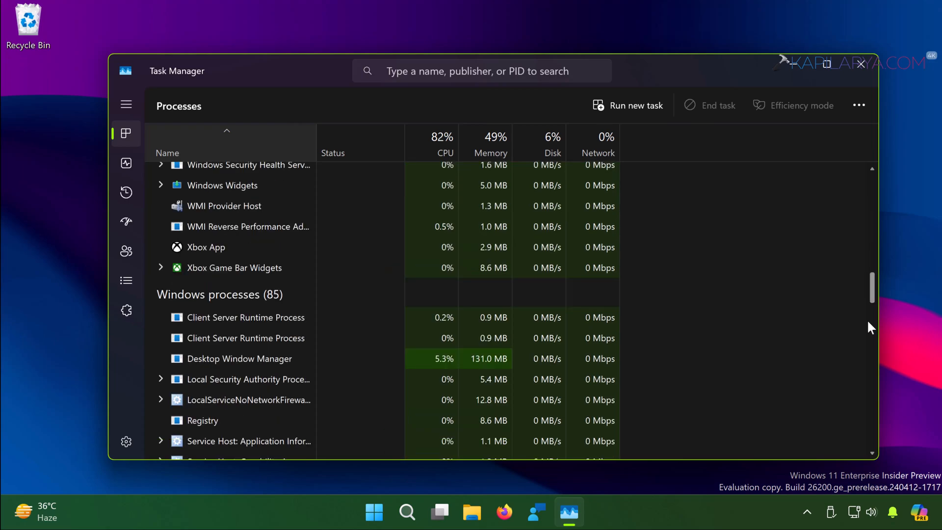
scroll("down", 3)
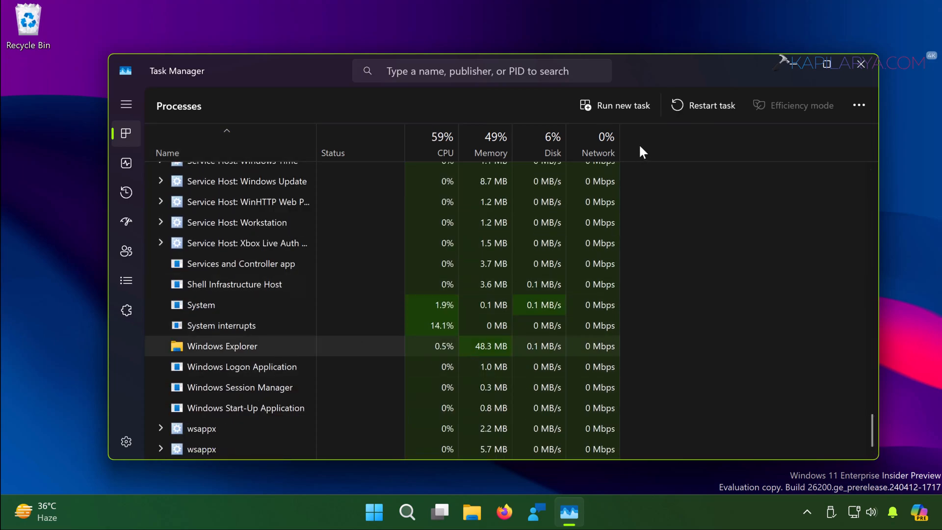
mouse_move(711, 105)
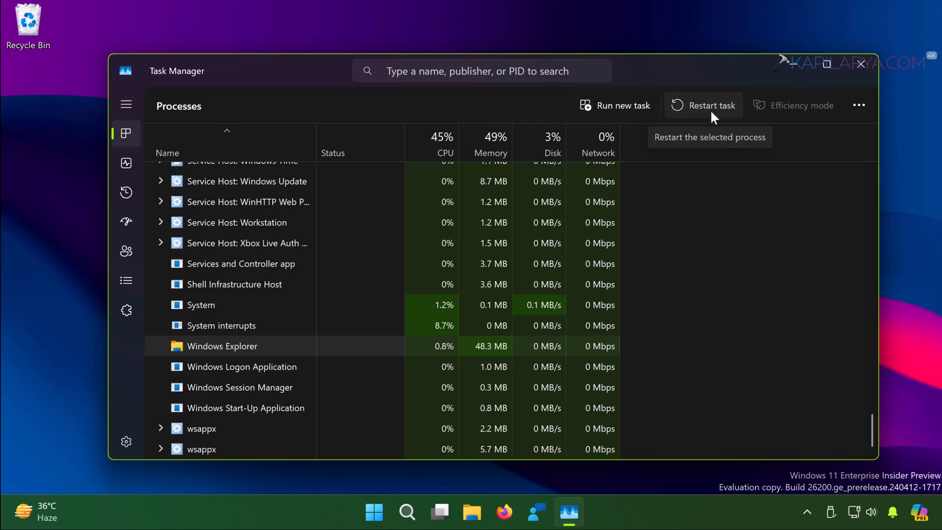
left_click(703, 105)
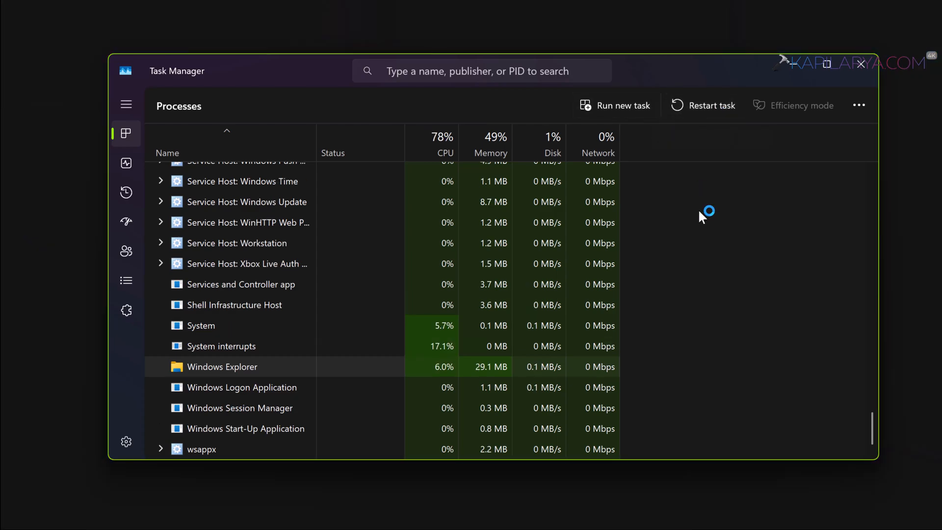
left_click(223, 367)
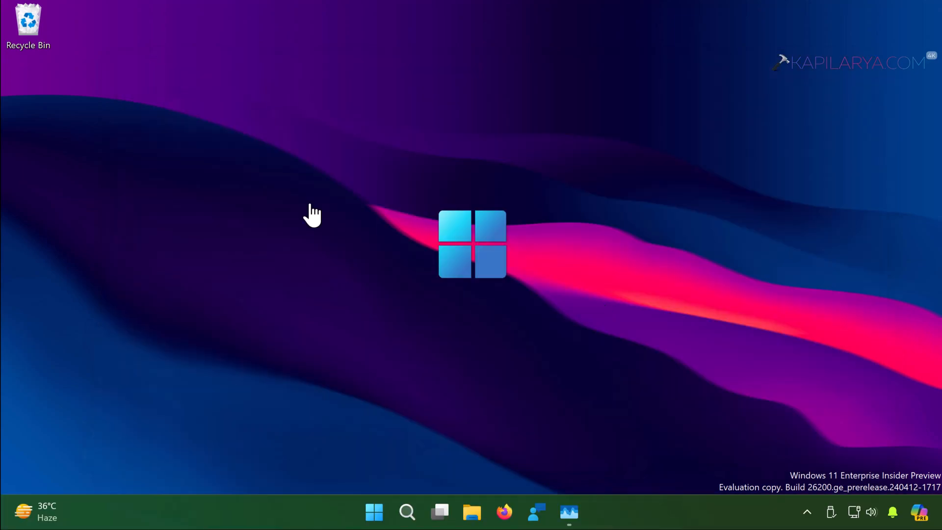
mouse_move(407, 512)
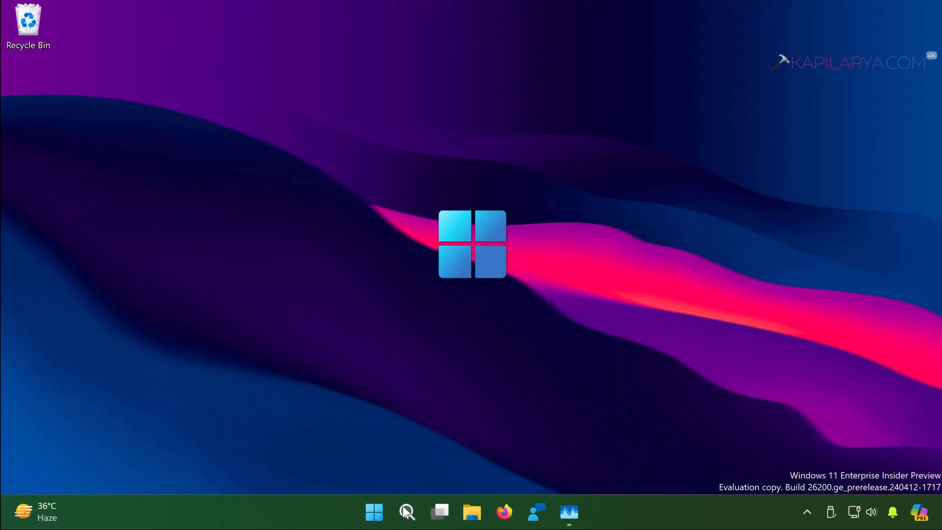
Search for 'cmd' and launch Command Prompt as administrator.
left_click(407, 511)
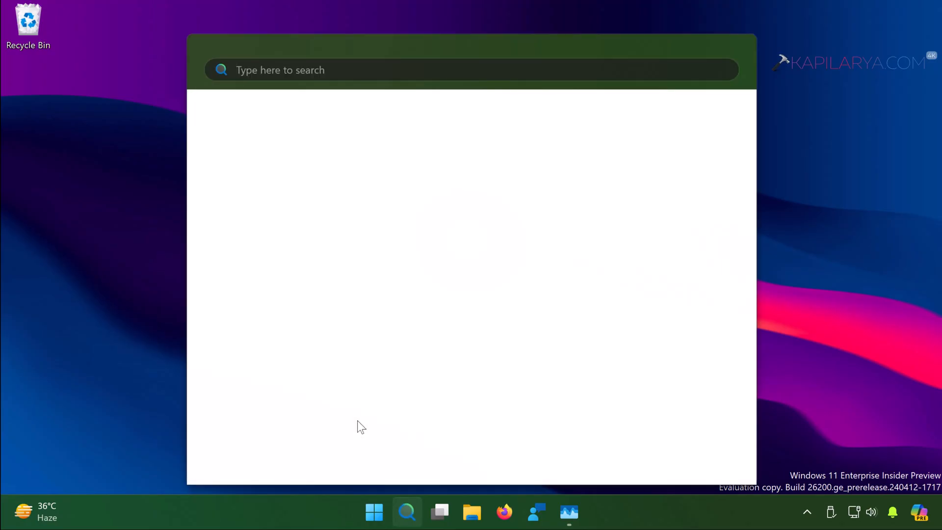
type("cmd")
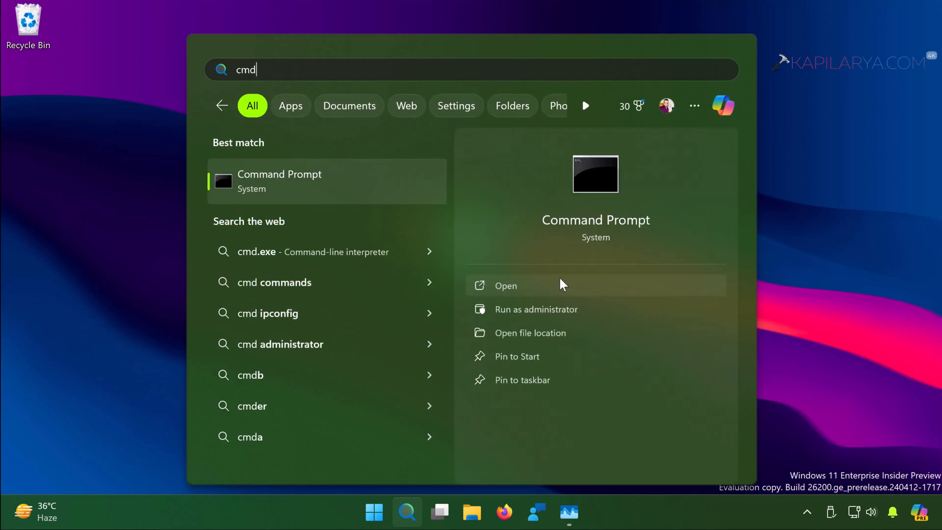
left_click(536, 309)
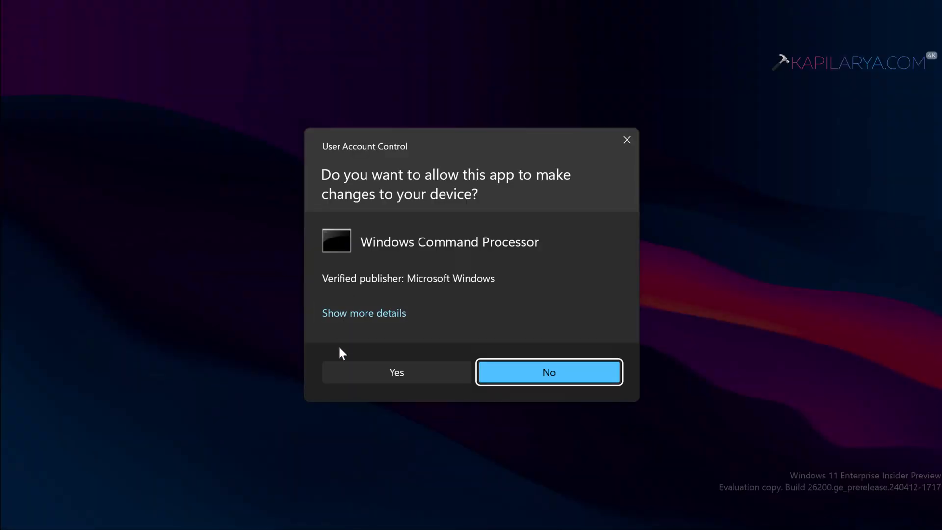
Approve the admin prompt, run sfc /scannow in Command Prompt, then close the console.
left_click(396, 372)
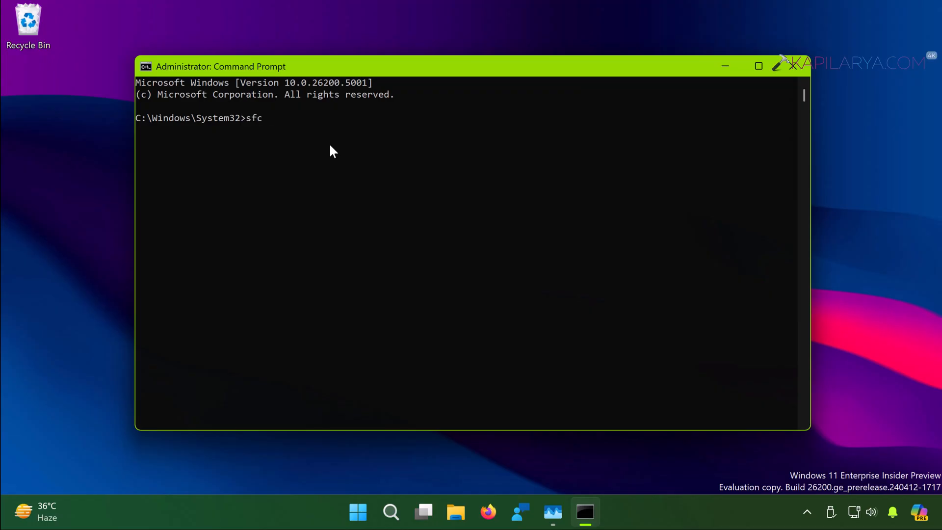
type("/scannow")
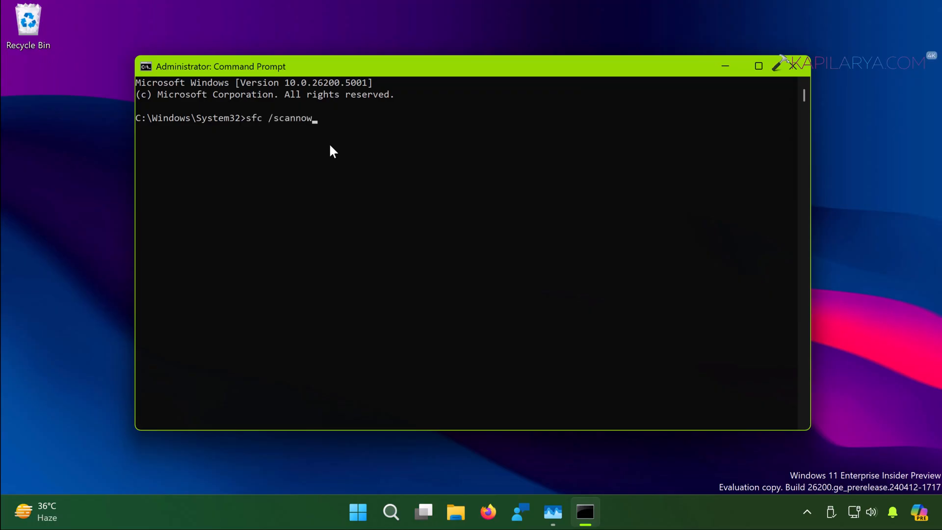
mouse_move(385, 137)
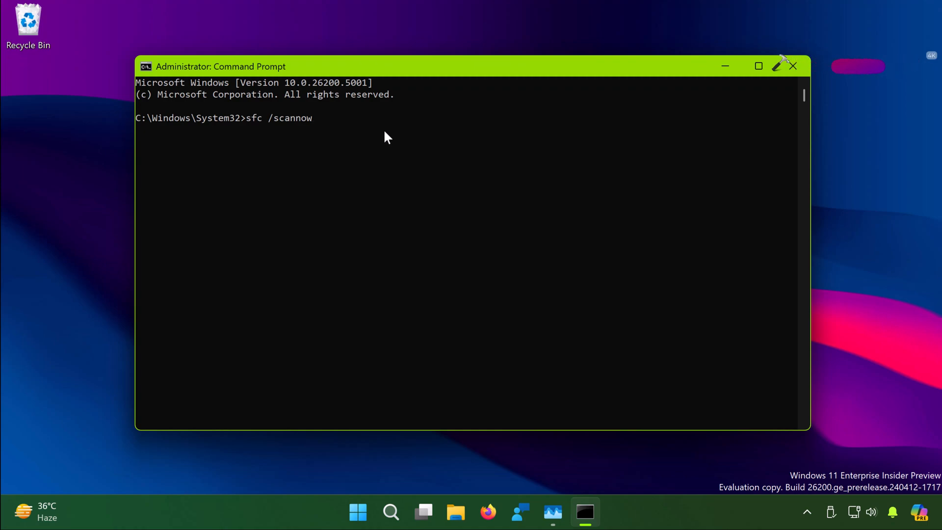
key("enter")
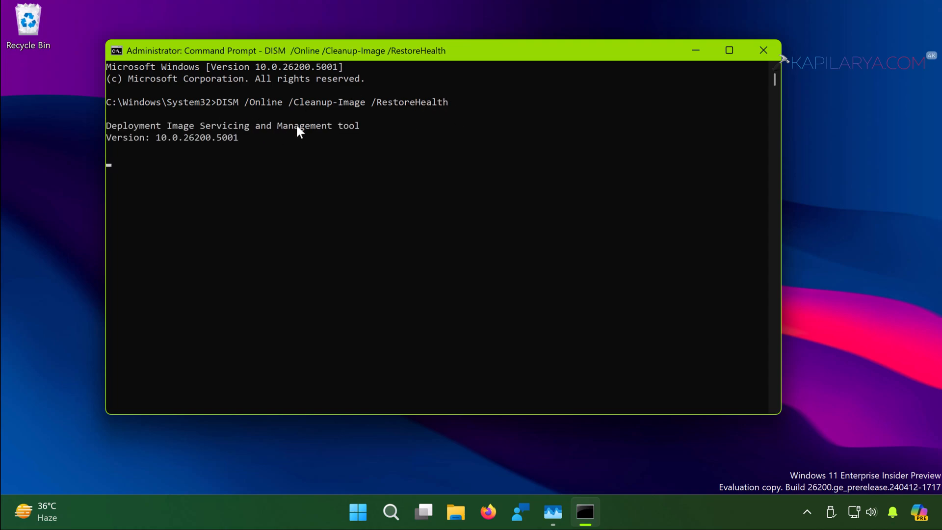
mouse_move(169, 183)
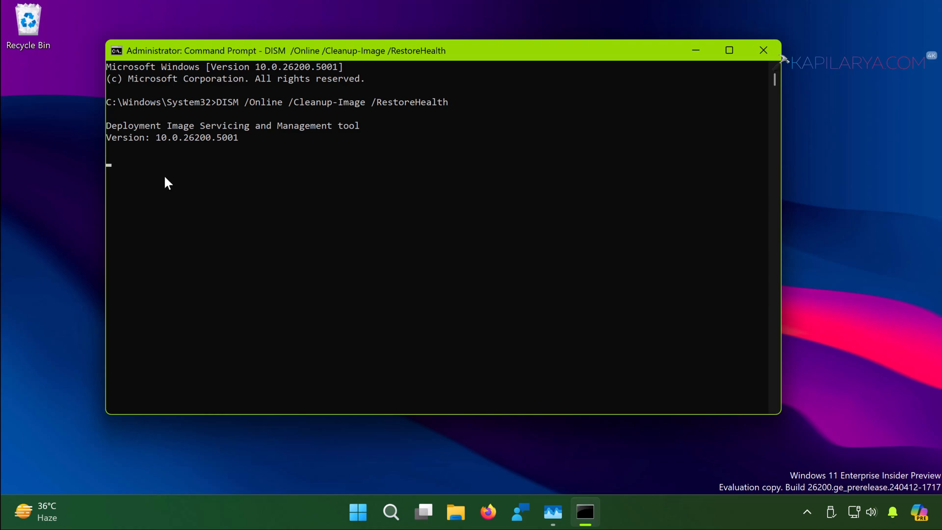
mouse_move(255, 179)
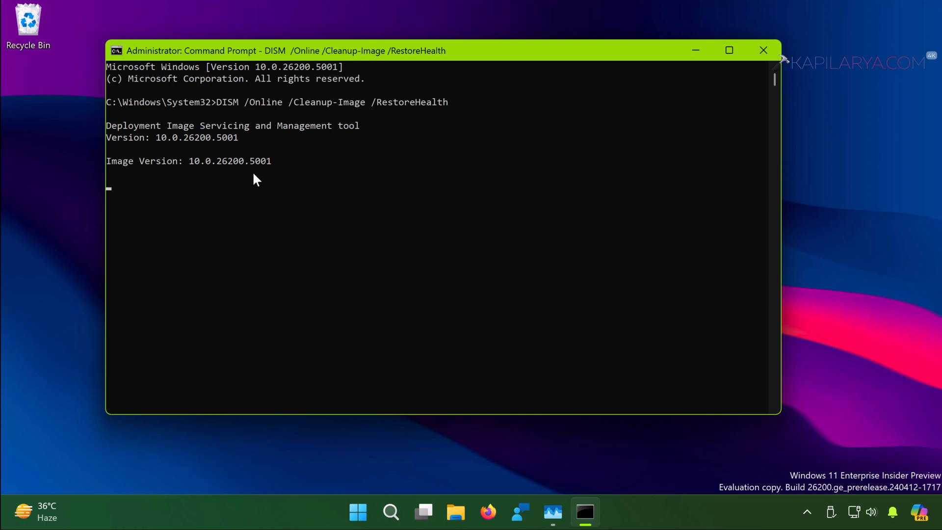
left_click(763, 51)
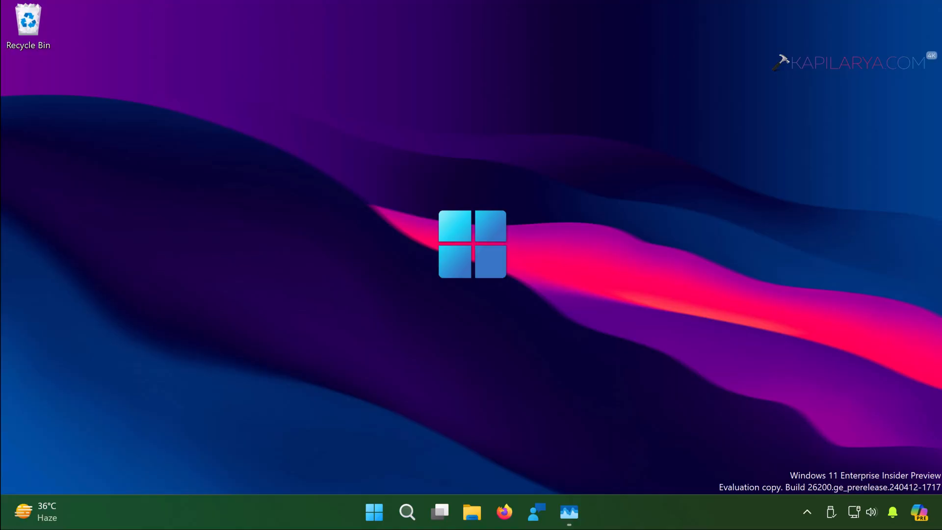
mouse_move(354, 440)
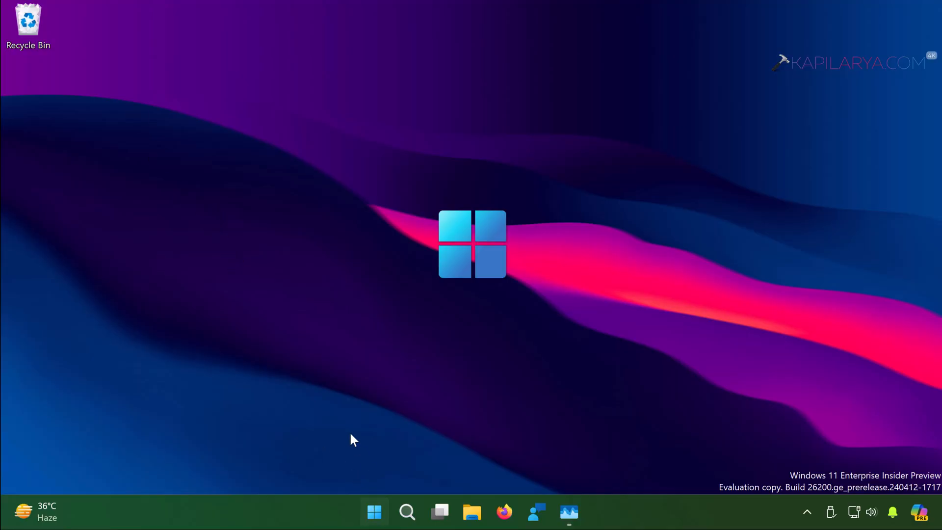
mouse_move(239, 200)
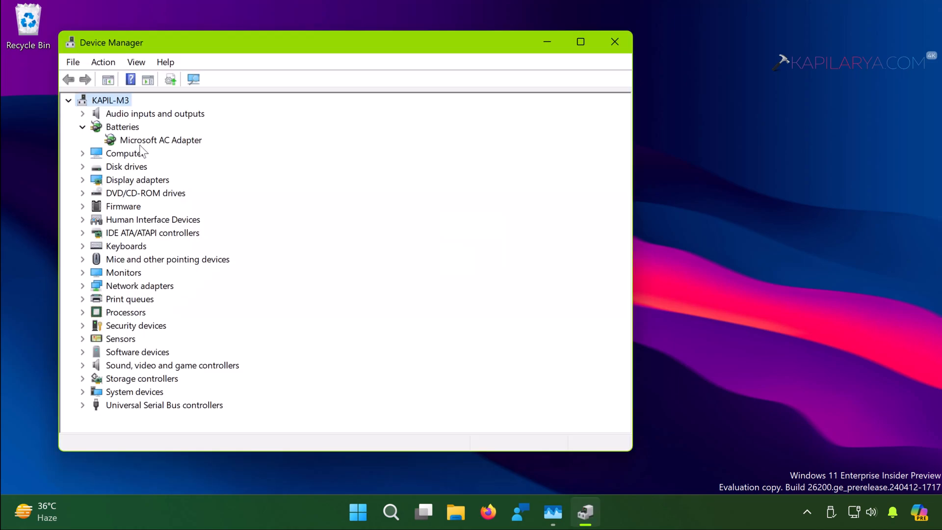
Uninstall the Microsoft AC Adapter under Batteries in Device Manager, then open the Action menu.
left_click(160, 140)
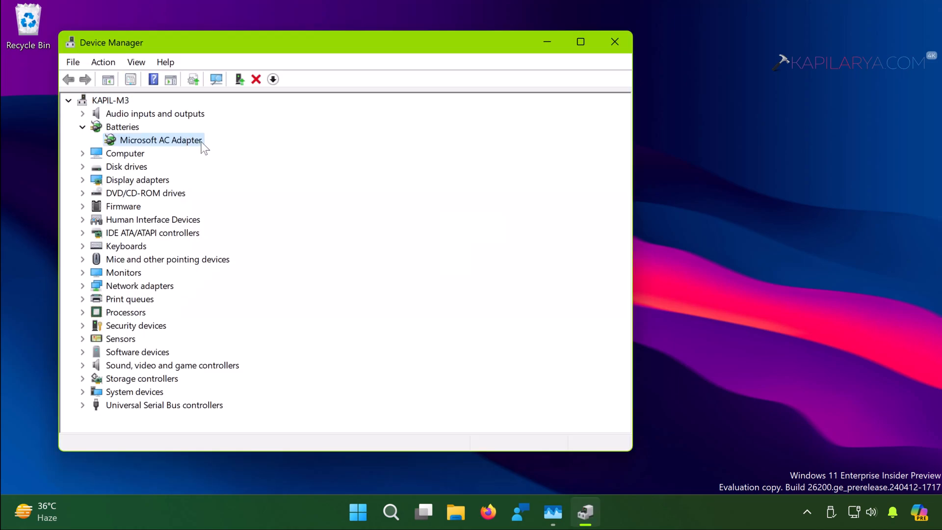
right_click(161, 139)
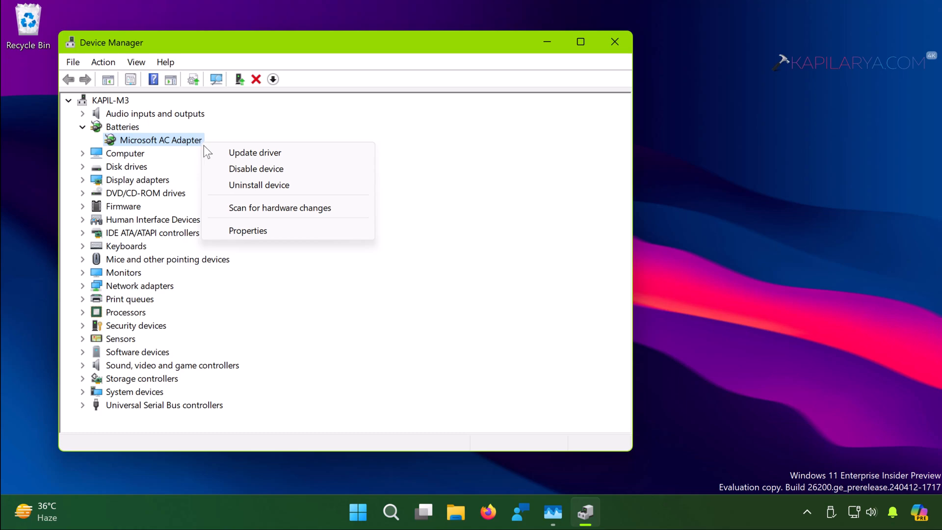
mouse_move(207, 150)
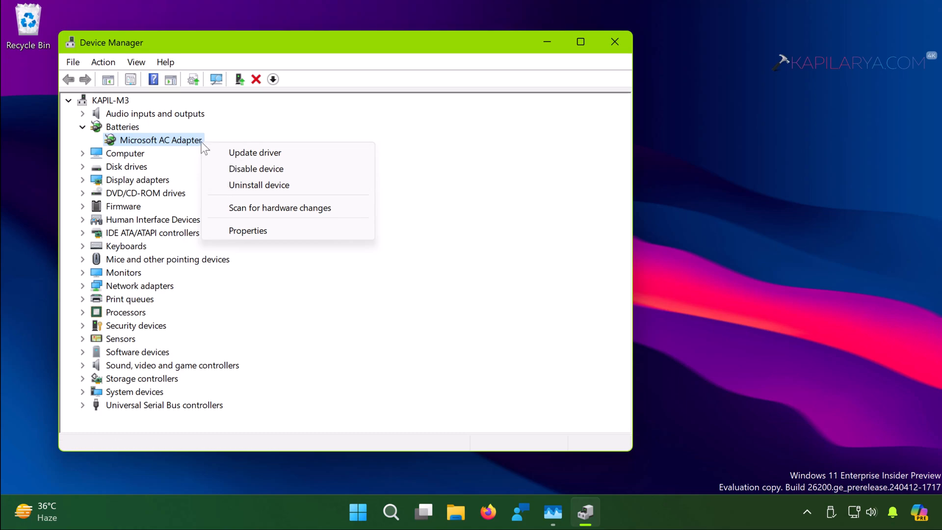
left_click(259, 185)
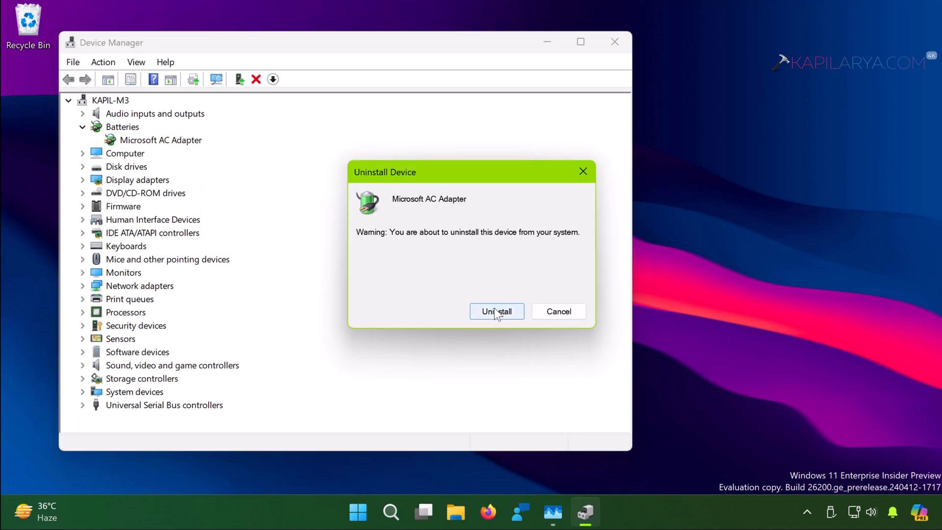
left_click(496, 311)
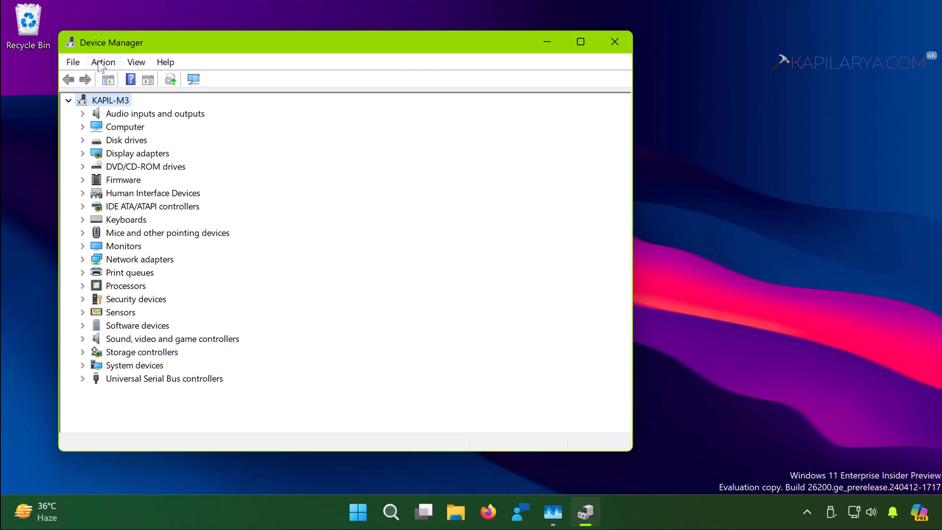
left_click(193, 78)
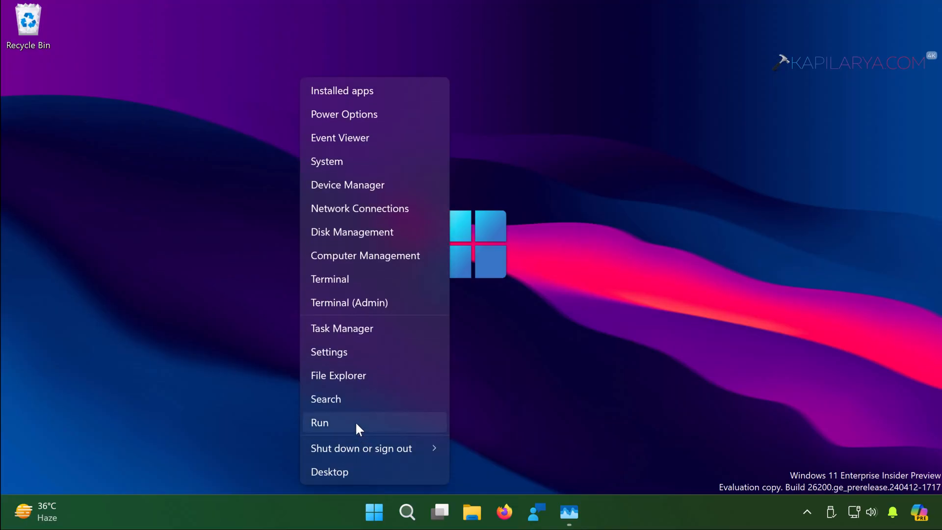
Run gpedit.msc and browse to User Configuration's Start Menu and Taskbar policies.
left_click(319, 423)
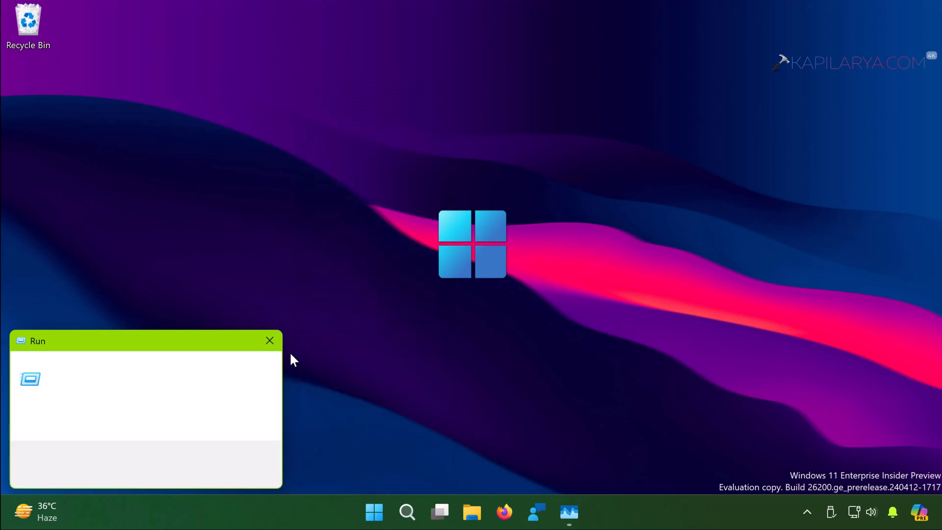
type("gpedi")
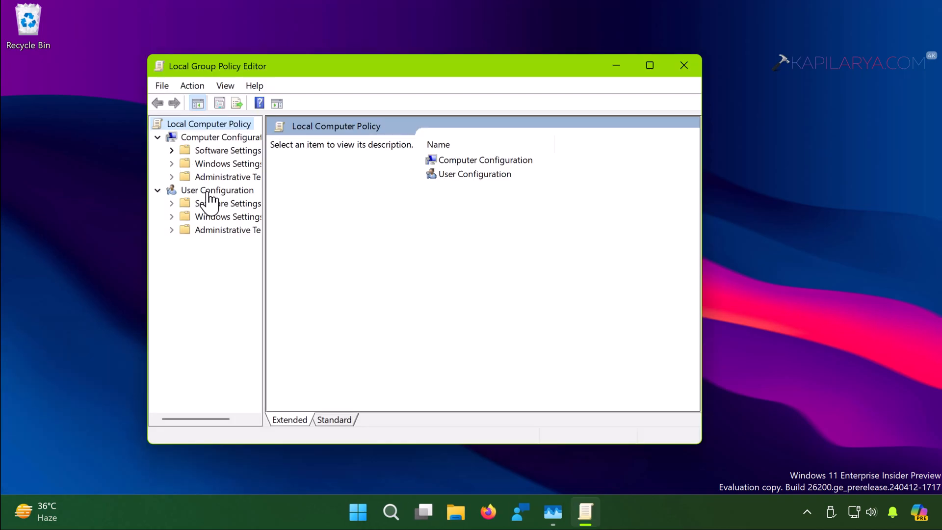
left_click(218, 190)
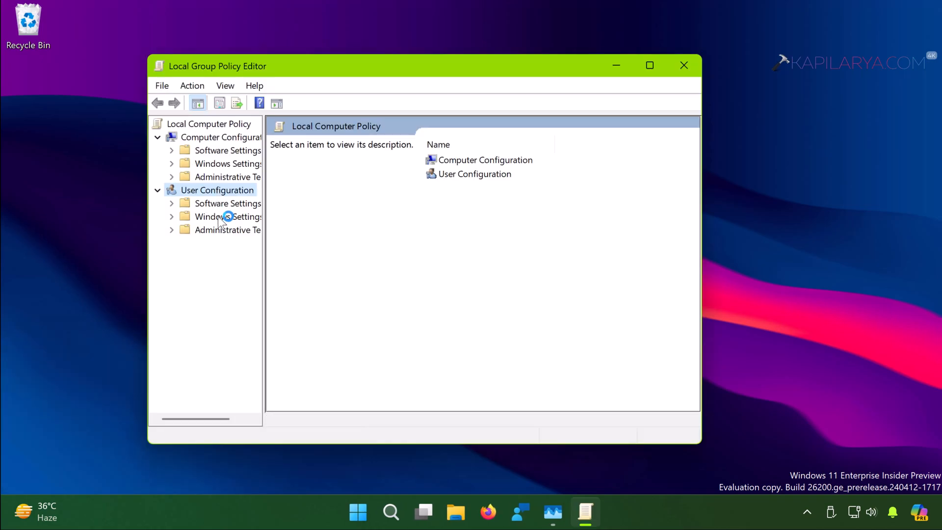
left_click(227, 230)
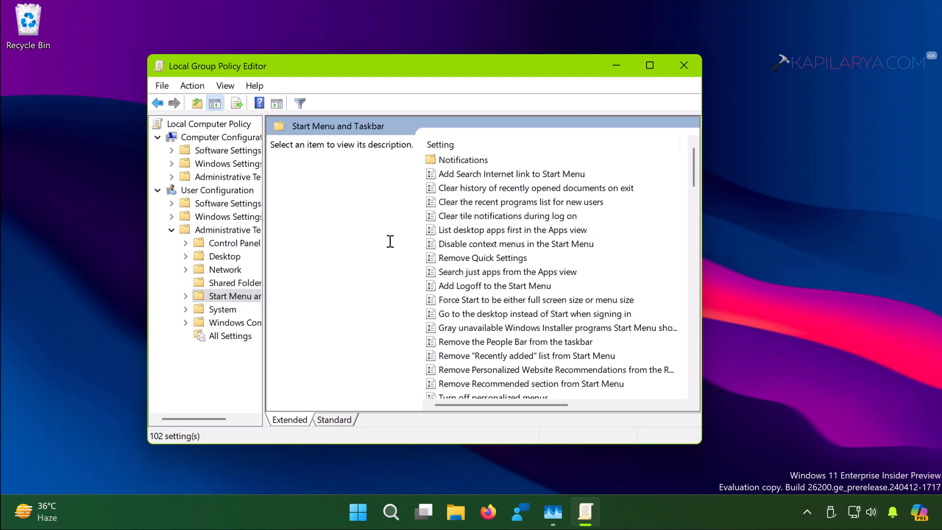
scroll("down", 3)
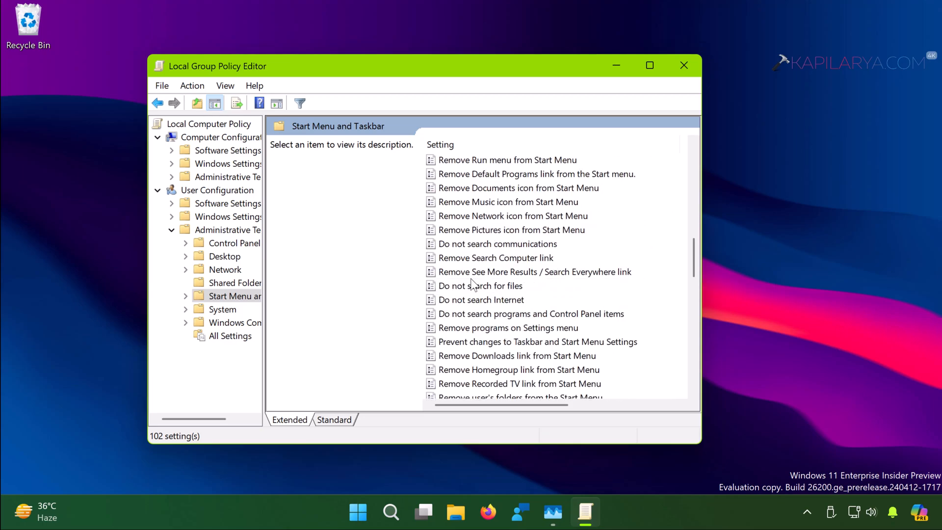
scroll("down", 3)
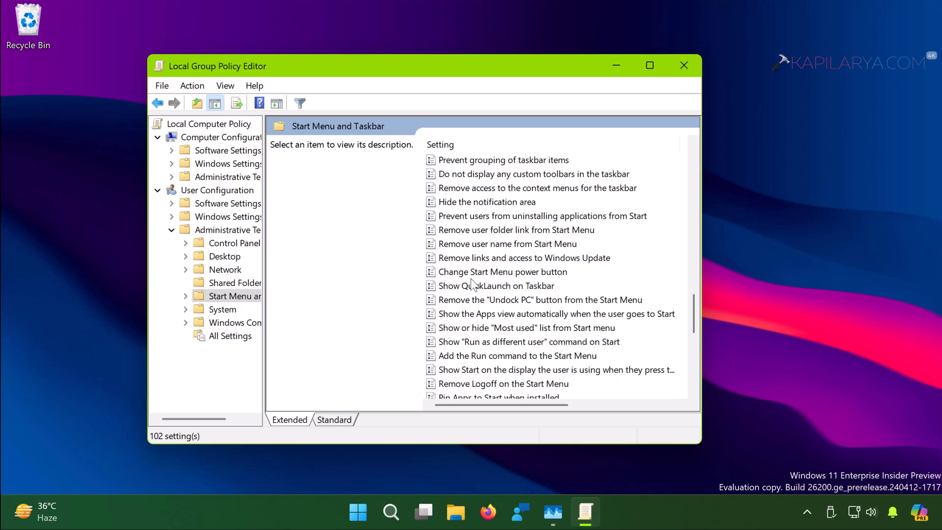
scroll("down", 3)
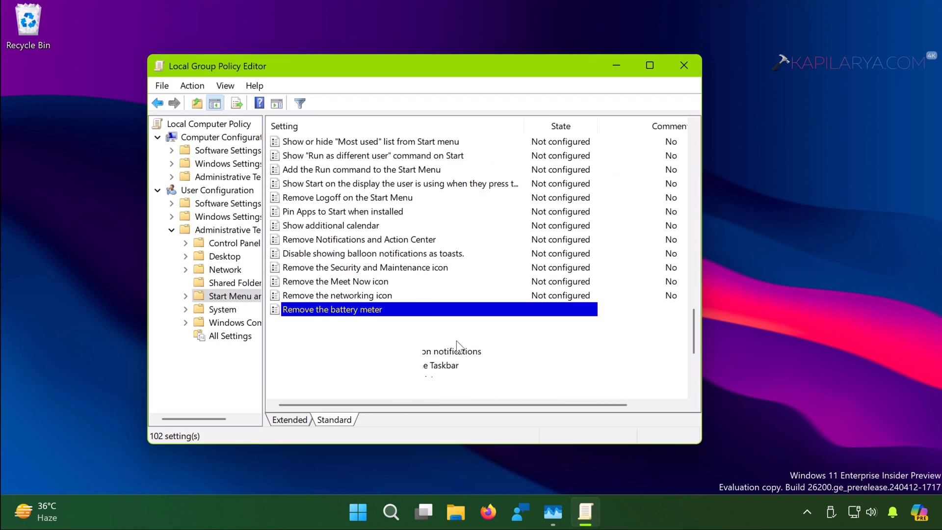
Set the 'Remove the battery meter' policy to Not Configured and confirm with OK.
double_click(332, 309)
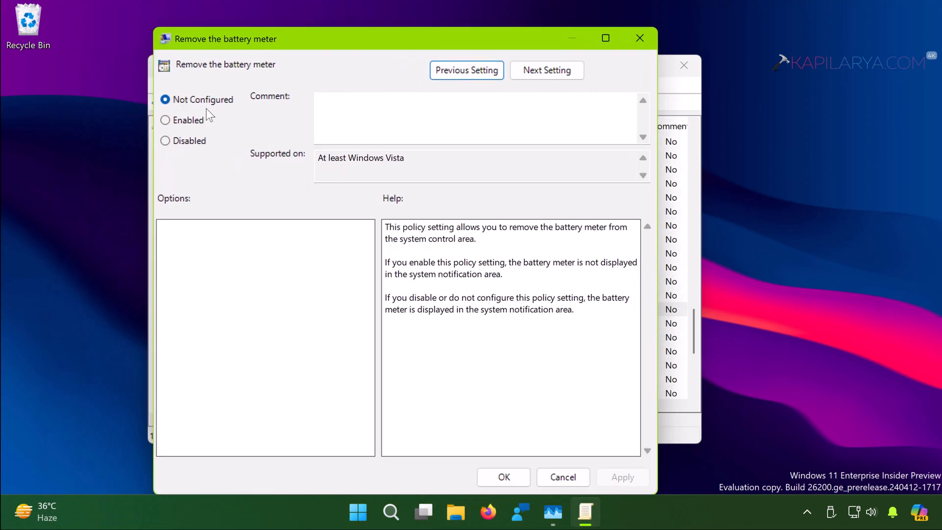
mouse_move(565, 273)
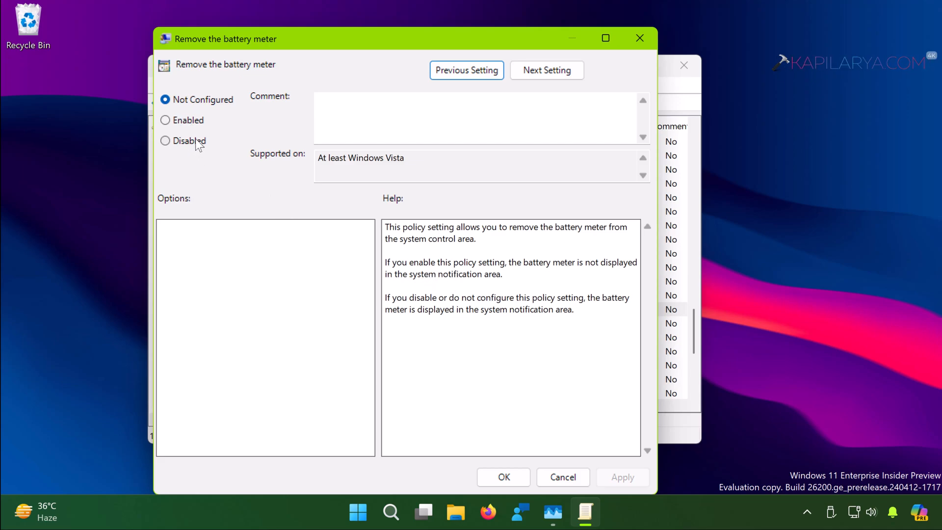
left_click(165, 141)
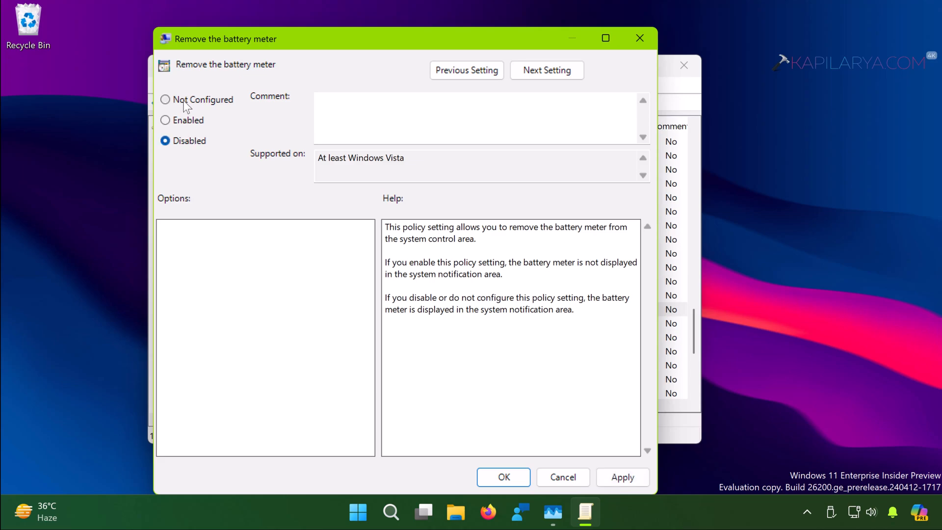
left_click(165, 99)
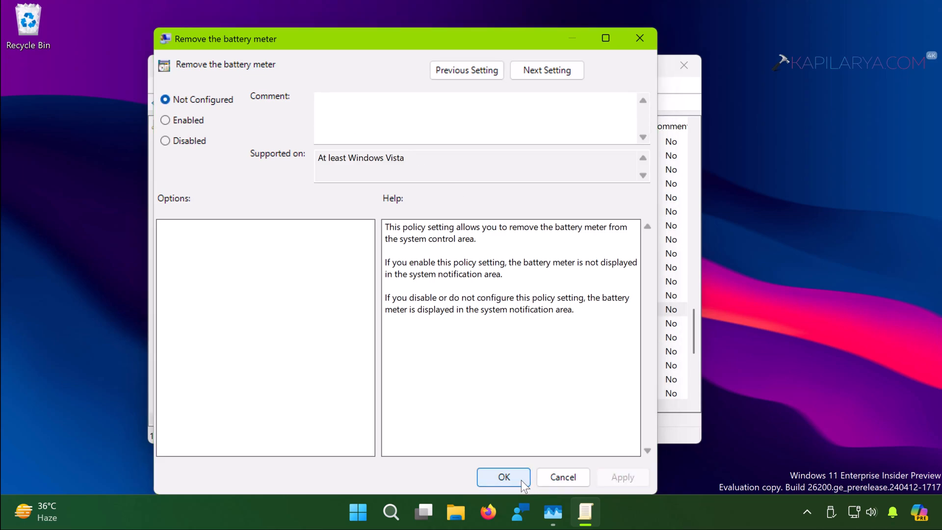
left_click(504, 477)
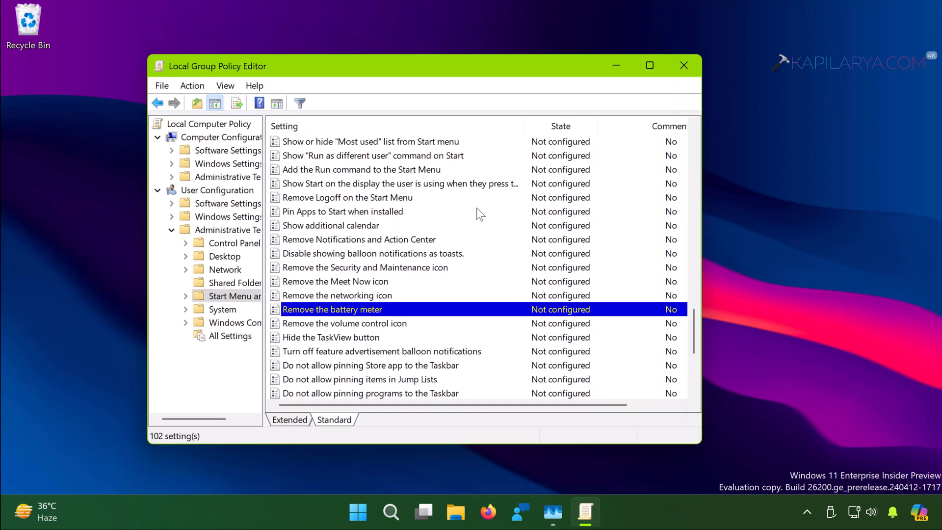